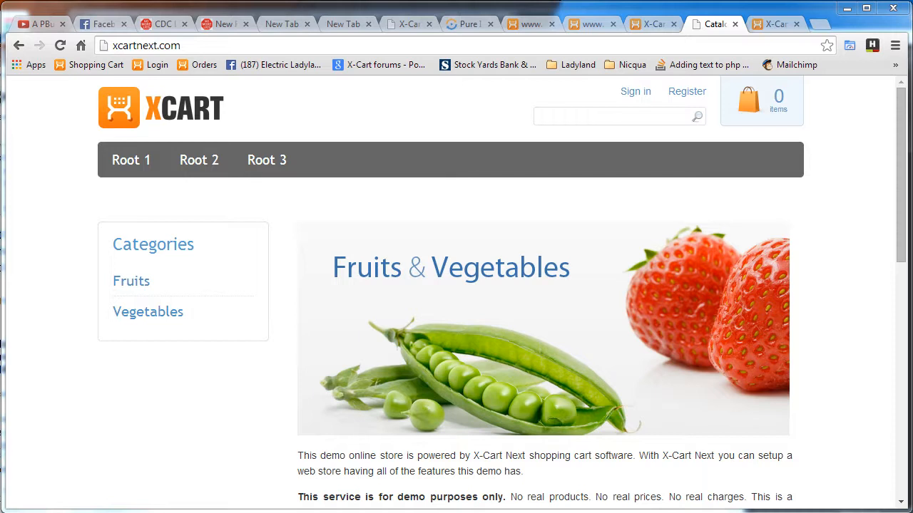
{"action": "mouse_move", "coordinate": [641, 402]}
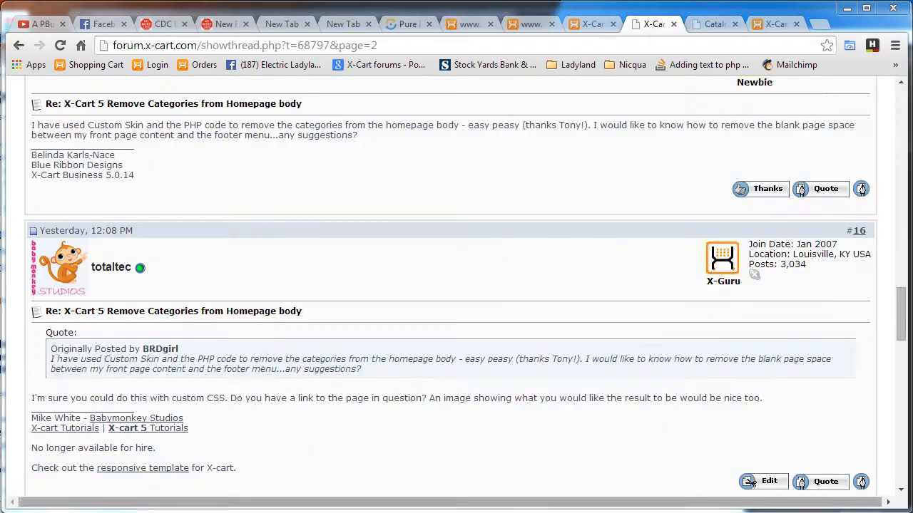
{"action": "mouse_move", "coordinate": [431, 380]}
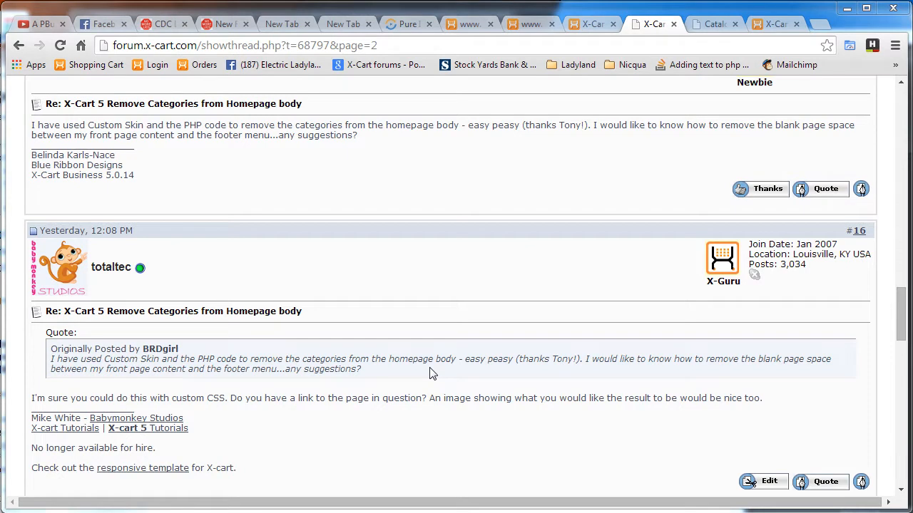
Step: After reading the forum thread on removing blank space above the footer, return to the demo storefront
{"action": "left_click", "coordinate": [713, 24]}
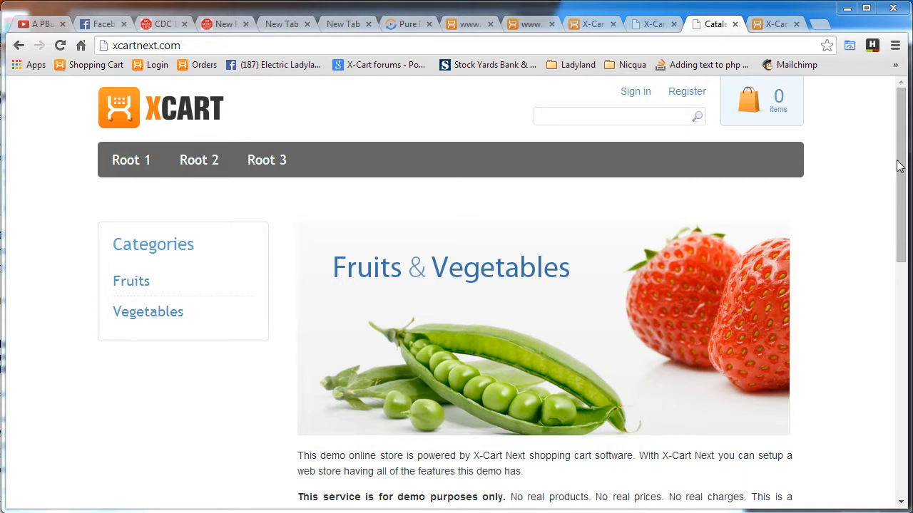
Step: Scroll the storefront to show Featured products, the blank gap, and the footer
{"action": "scroll", "scroll_direction": "down", "scroll_amount": 3}
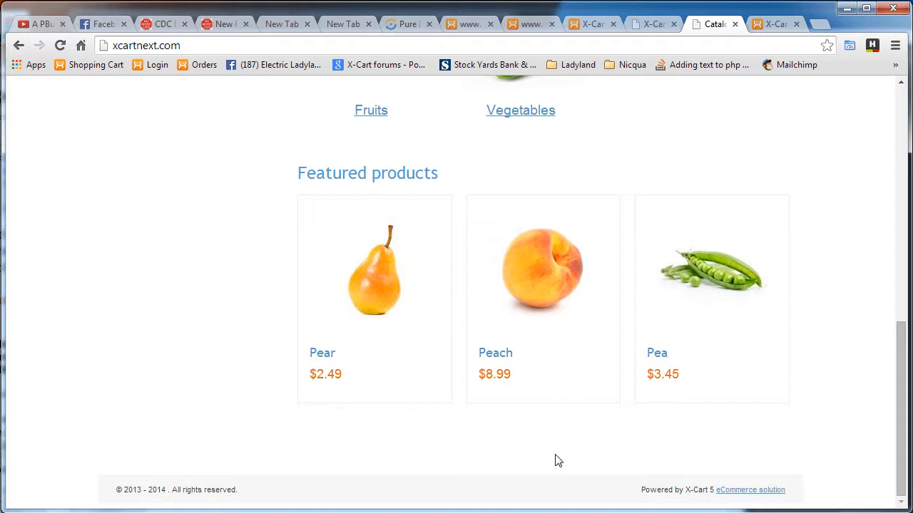
{"action": "mouse_move", "coordinate": [430, 442]}
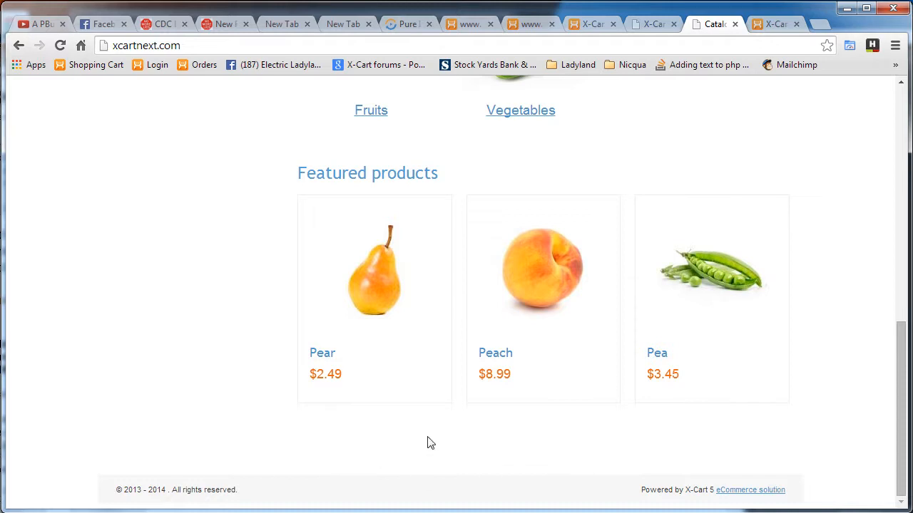
{"action": "mouse_move", "coordinate": [418, 458]}
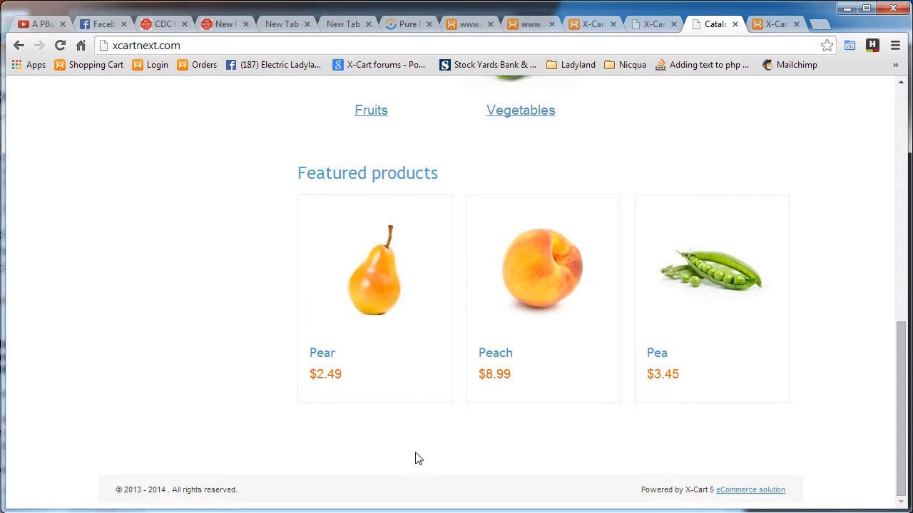
{"action": "mouse_move", "coordinate": [620, 448]}
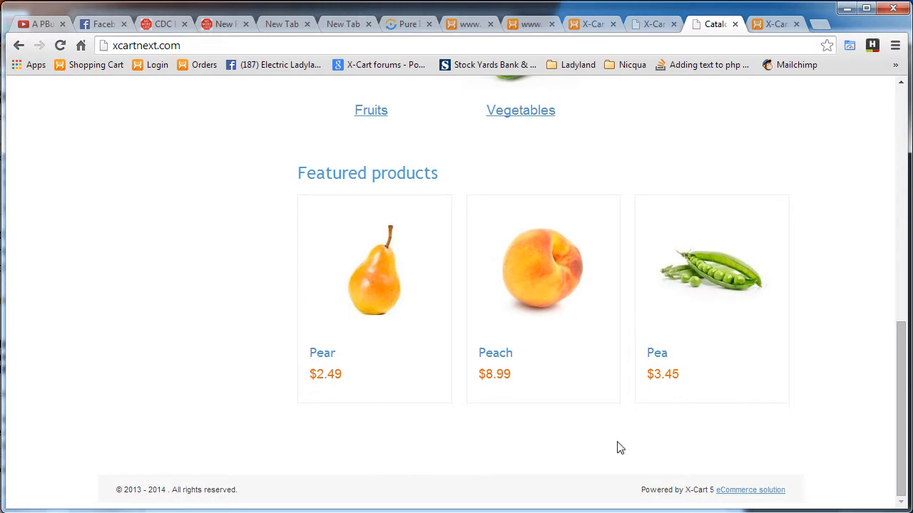
{"action": "mouse_move", "coordinate": [388, 471]}
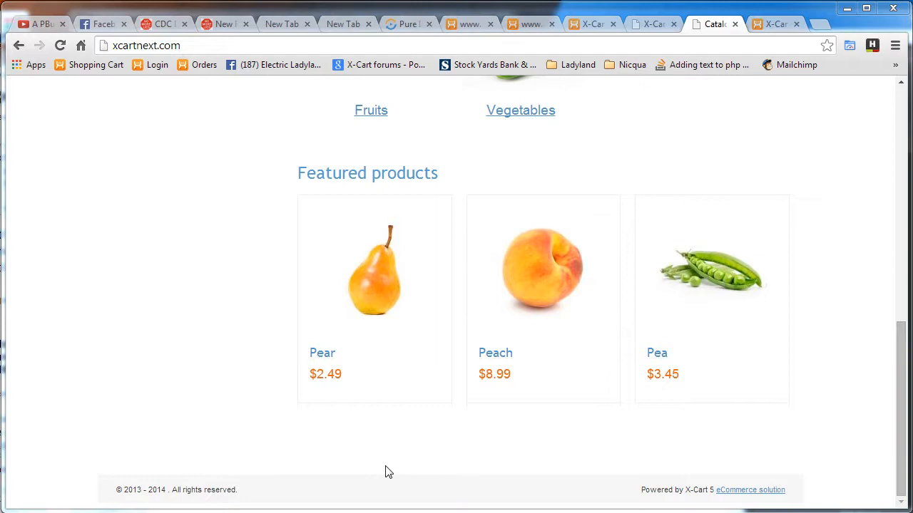
{"action": "mouse_move", "coordinate": [382, 460]}
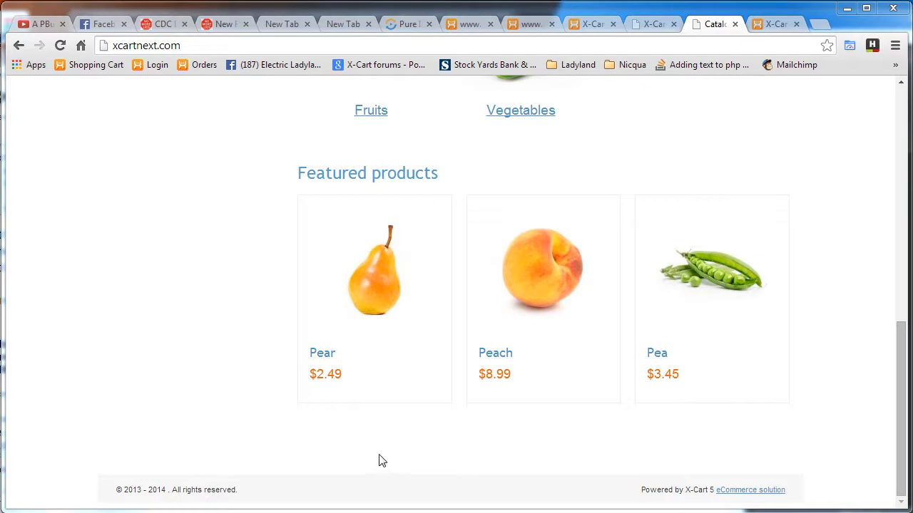
Step: Inspect the storefront footer in DevTools to reveal the footer-area element and its styles
{"action": "right_click", "coordinate": [382, 460]}
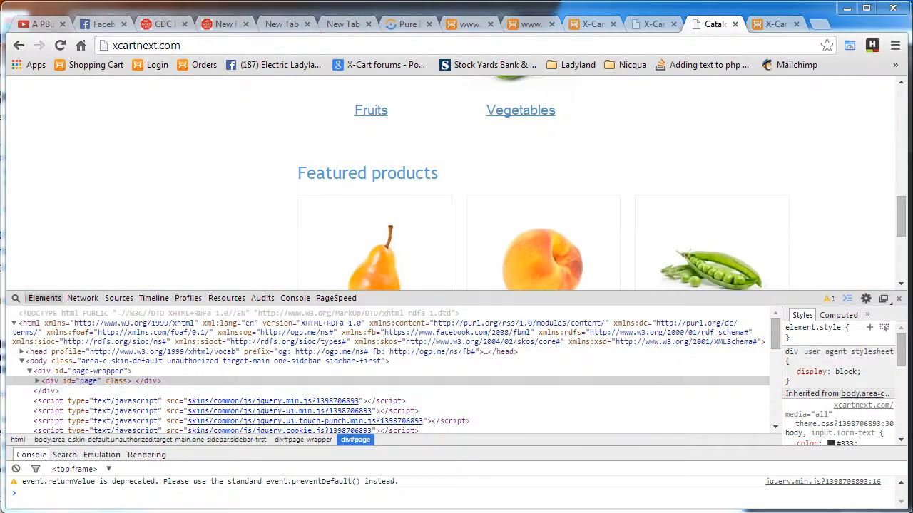
{"action": "scroll", "scroll_direction": "down", "scroll_amount": 3}
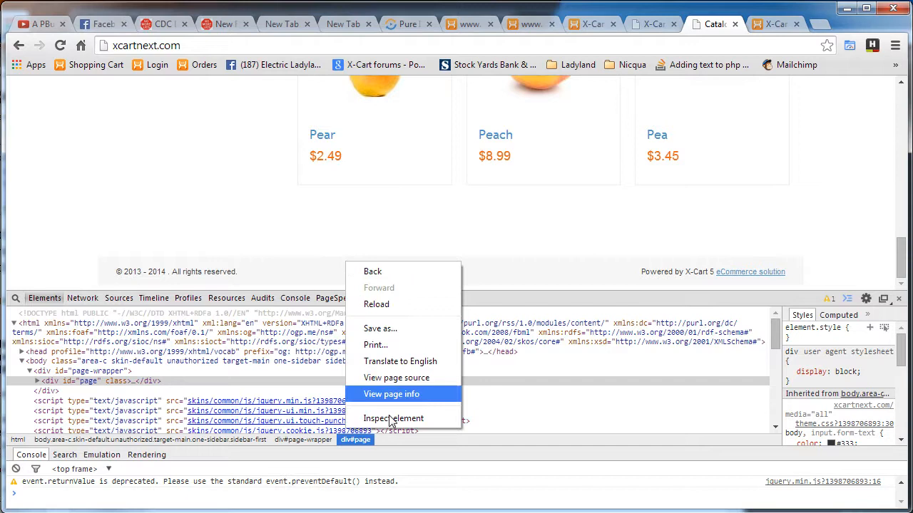
{"action": "left_click", "coordinate": [393, 419]}
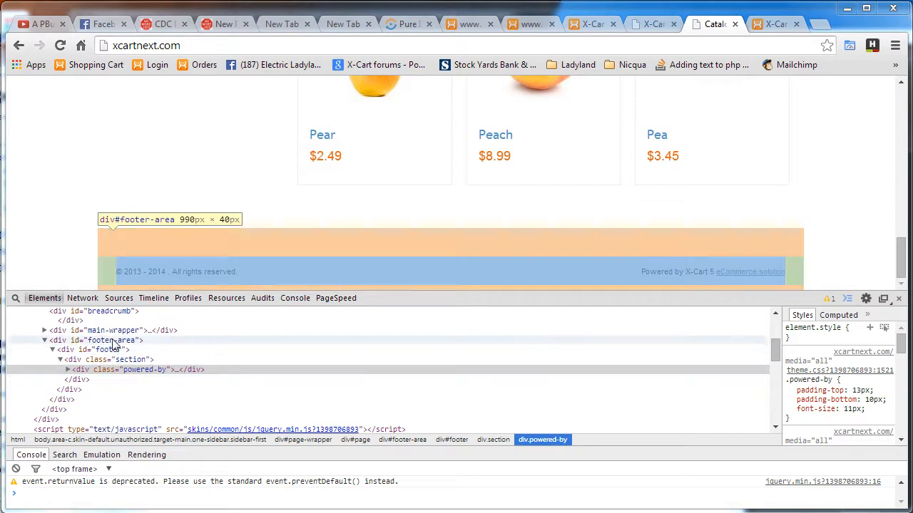
{"action": "mouse_move", "coordinate": [112, 330]}
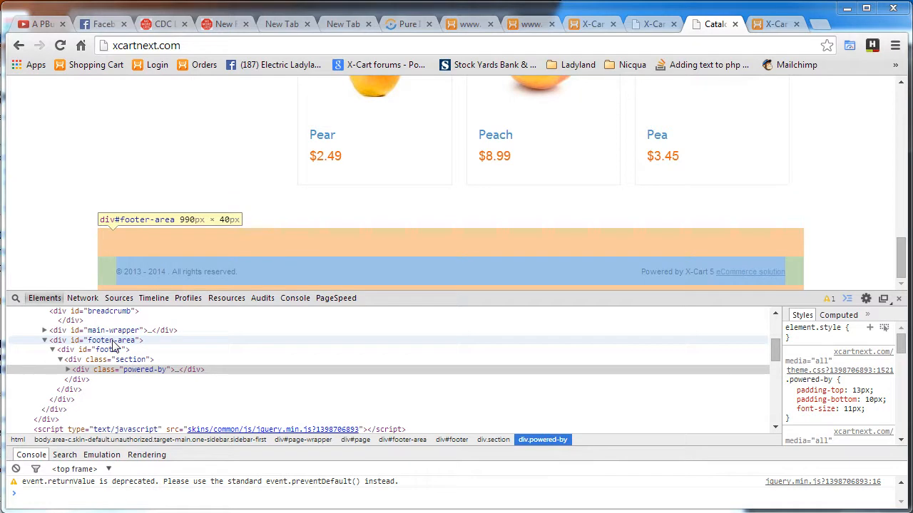
Step: Select div#footer-area and change its top margin from 40px to 0px in Styles
{"action": "left_click", "coordinate": [100, 340]}
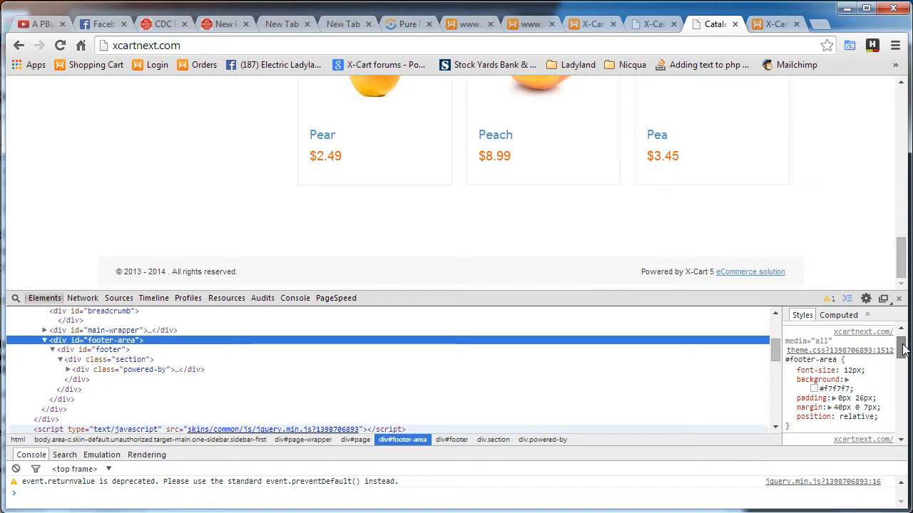
{"action": "double_click", "coordinate": [850, 407]}
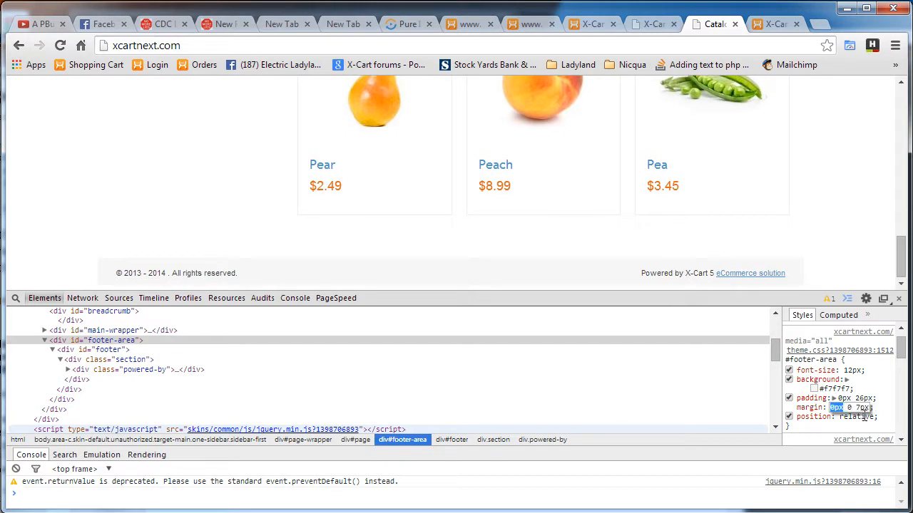
{"action": "mouse_move", "coordinate": [485, 248]}
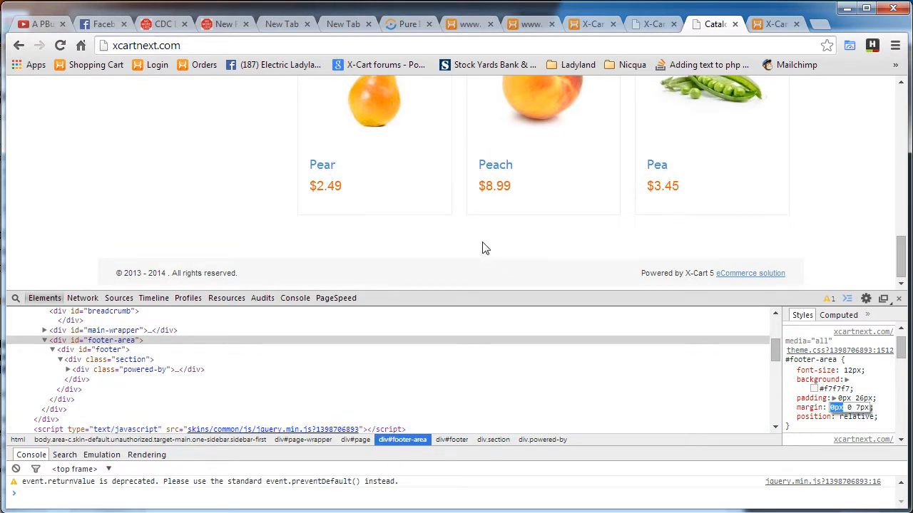
{"action": "mouse_move", "coordinate": [128, 330]}
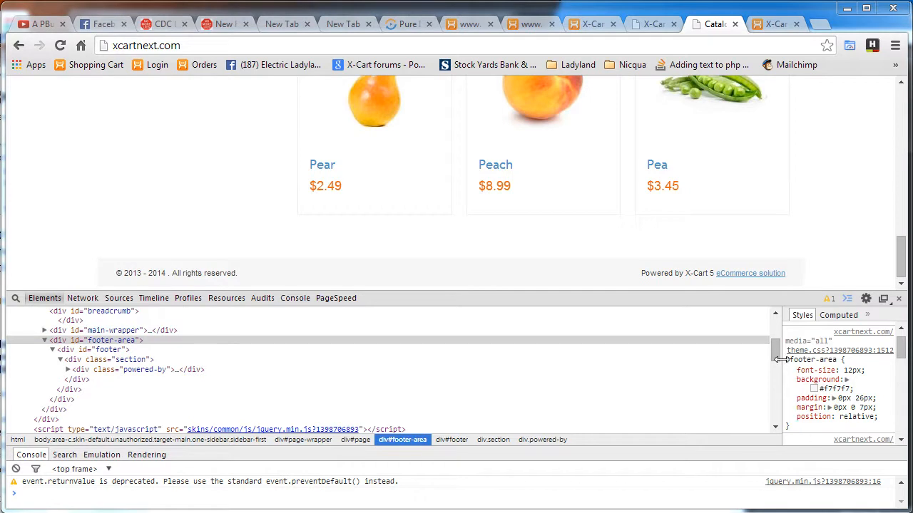
{"action": "left_click", "coordinate": [813, 359]}
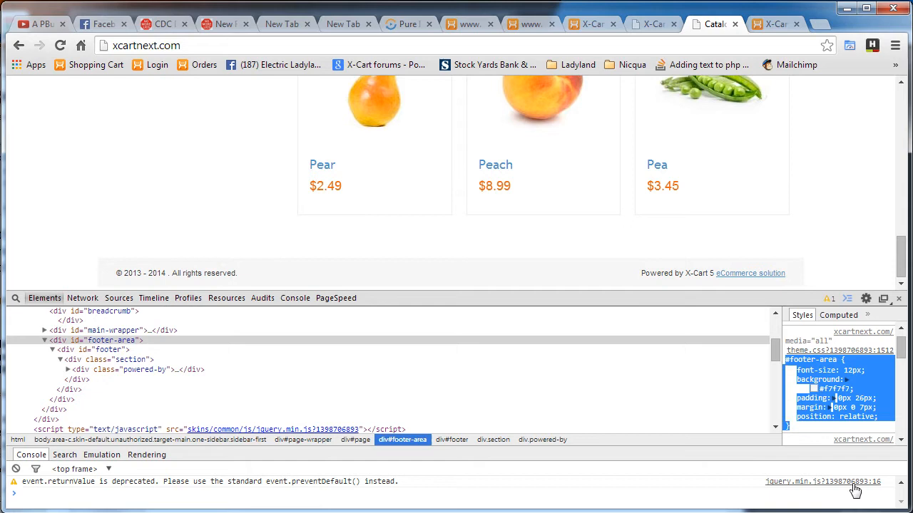
Step: In the store admin, go to System settings > Look & Feel > Custom CSS
{"action": "left_click", "coordinate": [774, 23]}
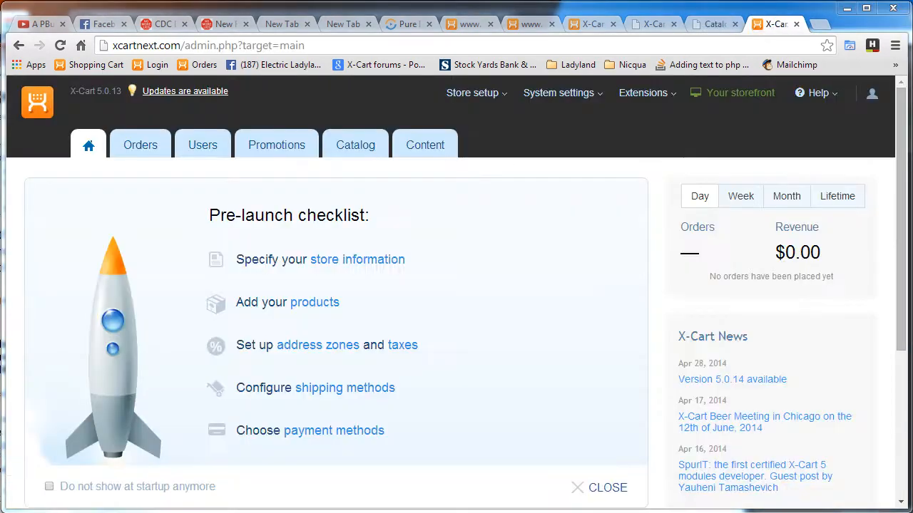
{"action": "mouse_move", "coordinate": [556, 154]}
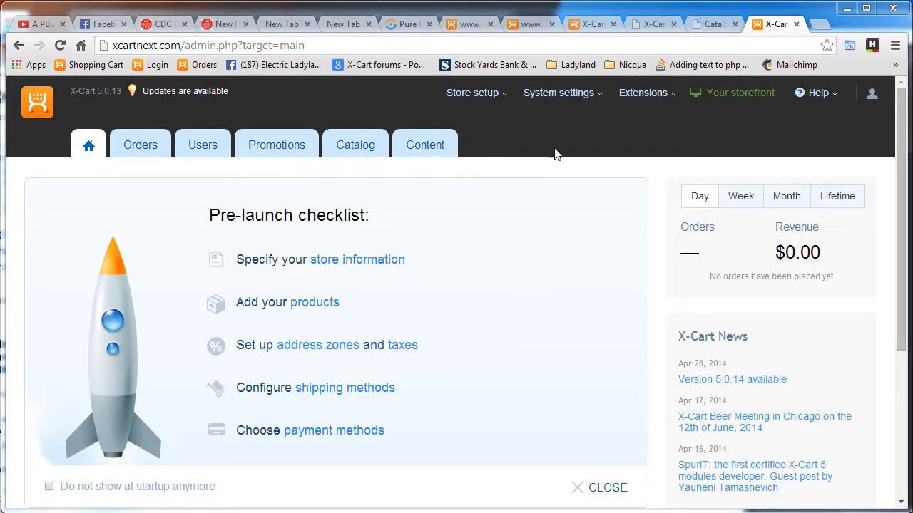
{"action": "left_click", "coordinate": [558, 93]}
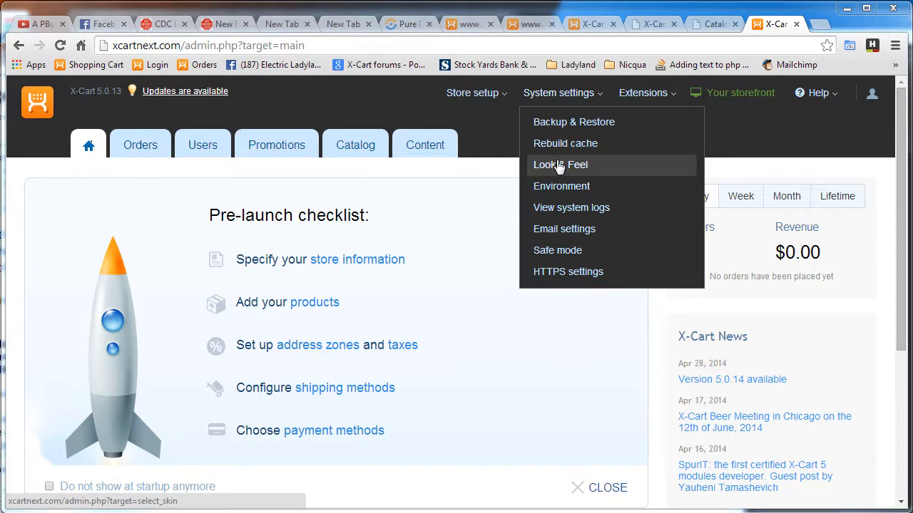
{"action": "left_click", "coordinate": [560, 165]}
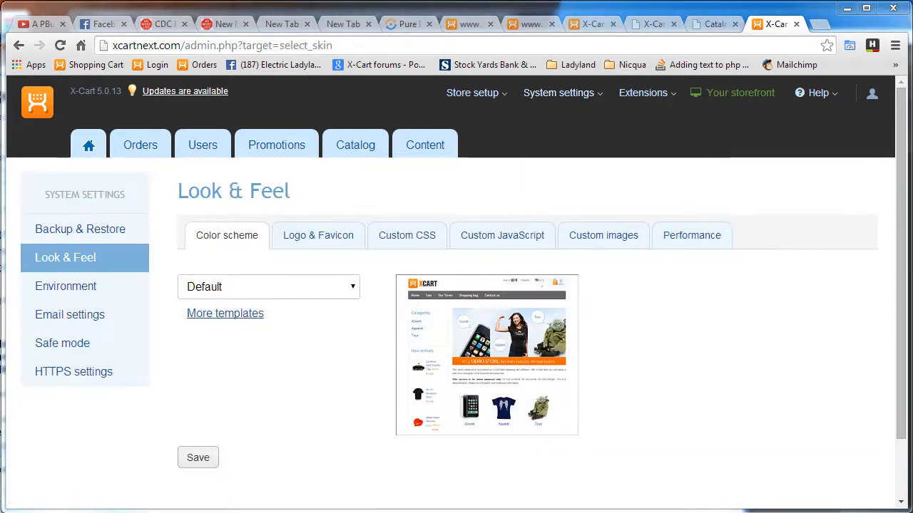
{"action": "left_click", "coordinate": [406, 236]}
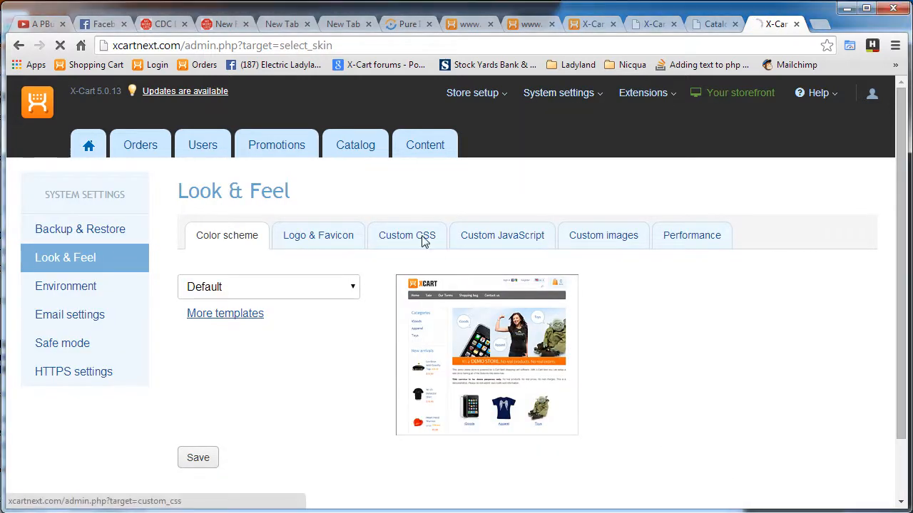
Step: Focus the Custom CSS editor to write the #footer-area rule
{"action": "left_click", "coordinate": [406, 235]}
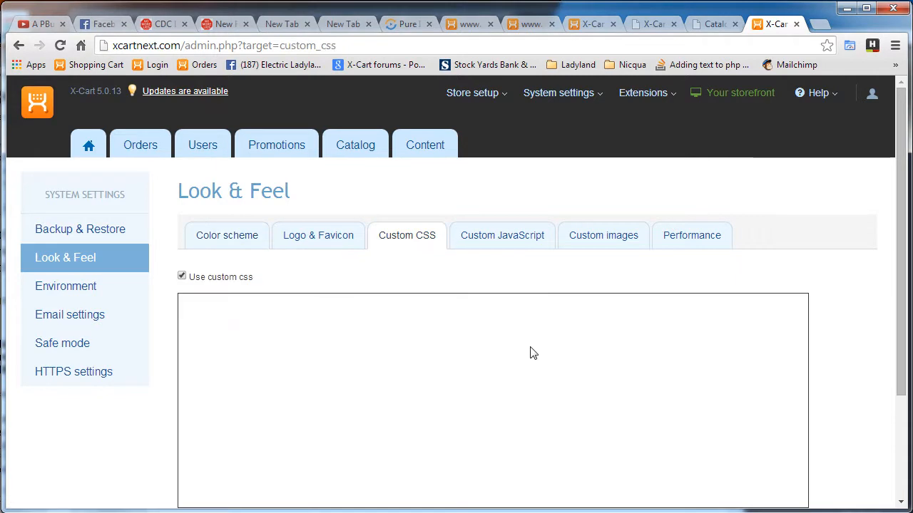
{"action": "mouse_move", "coordinate": [577, 364]}
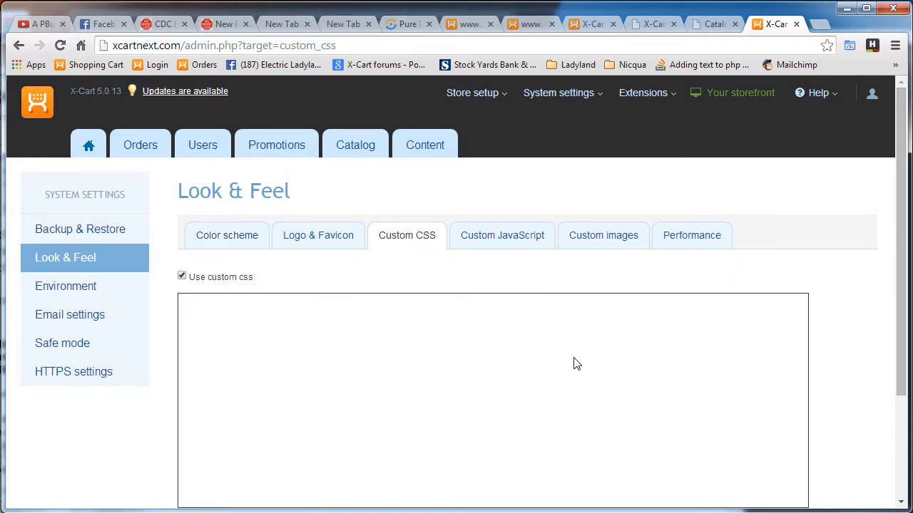
{"action": "mouse_move", "coordinate": [373, 315]}
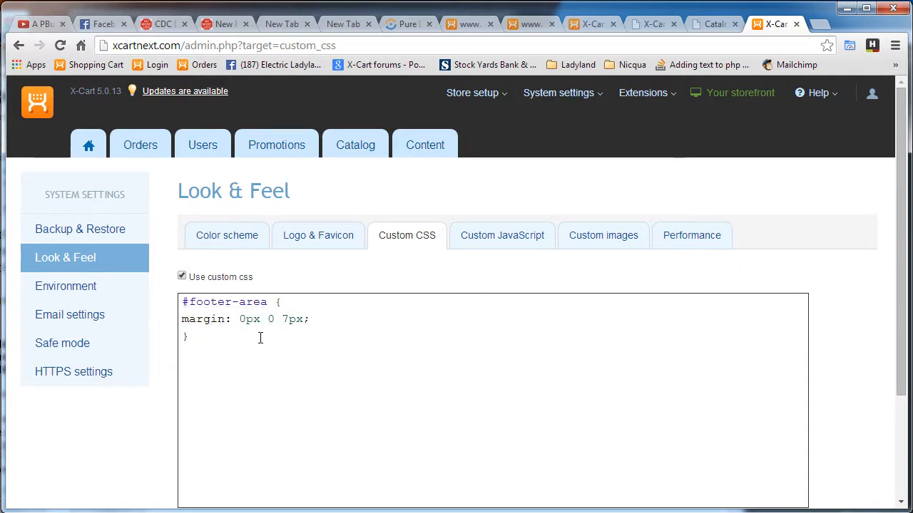
{"action": "mouse_move", "coordinate": [895, 272]}
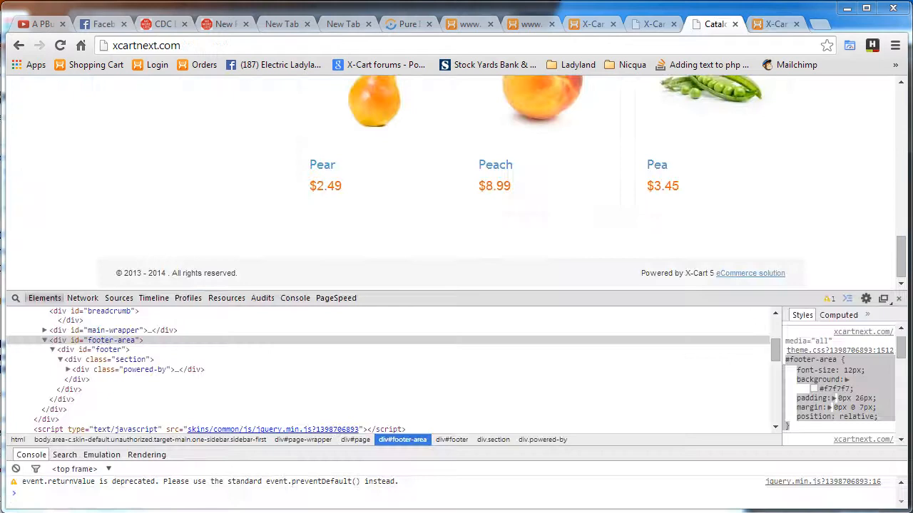
Step: Reload the storefront and check the custom.css #footer-area margin 0px 0 7px in DevTools
{"action": "left_click", "coordinate": [543, 99]}
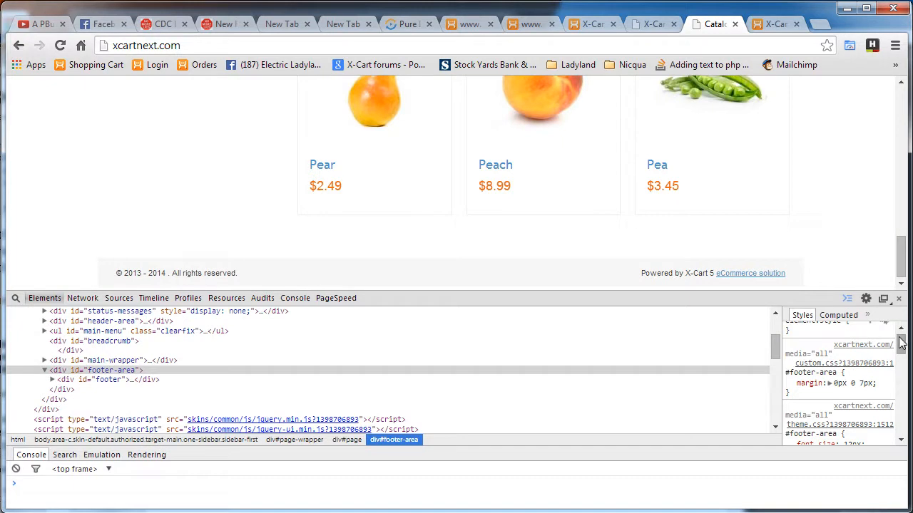
{"action": "mouse_move", "coordinate": [782, 387]}
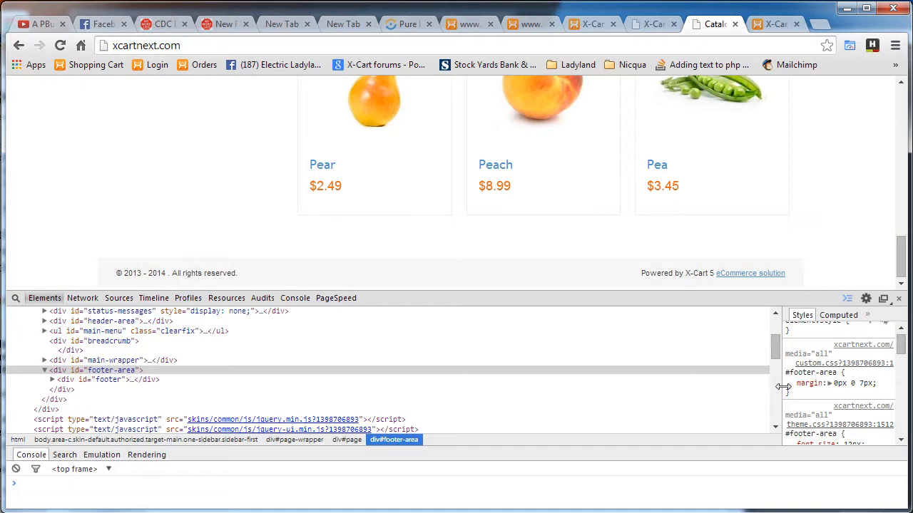
{"action": "double_click", "coordinate": [849, 383]}
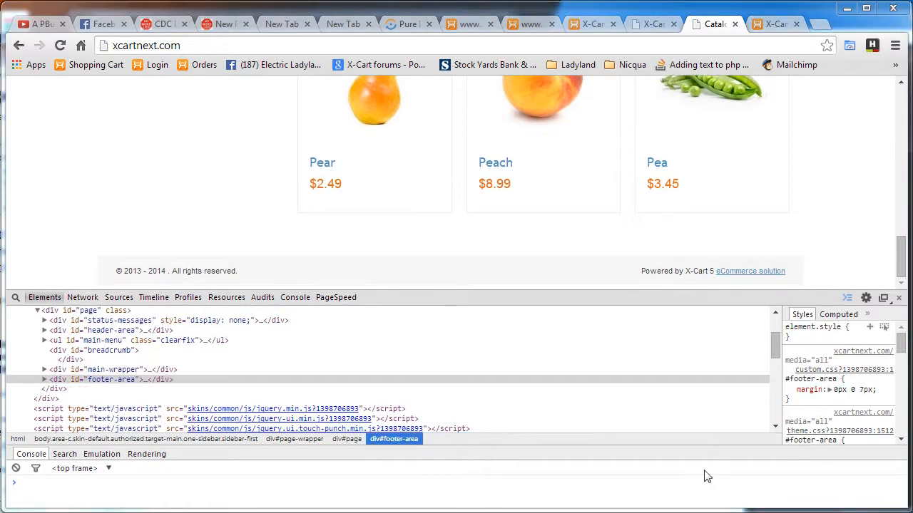
{"action": "mouse_move", "coordinate": [405, 235]}
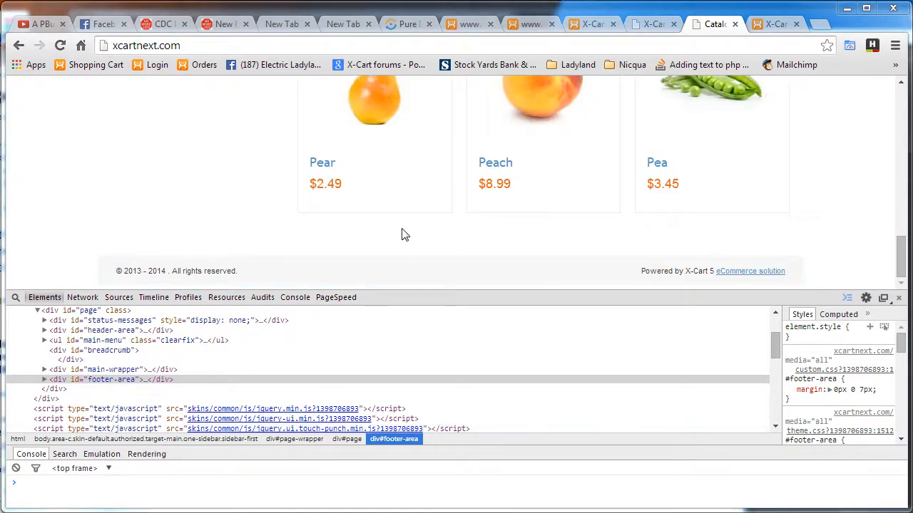
{"action": "mouse_move", "coordinate": [112, 379]}
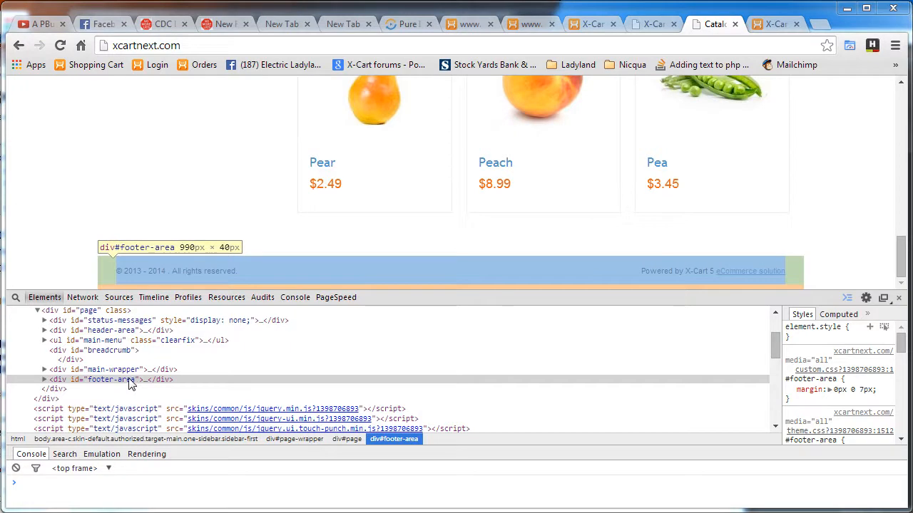
{"action": "mouse_move", "coordinate": [114, 369]}
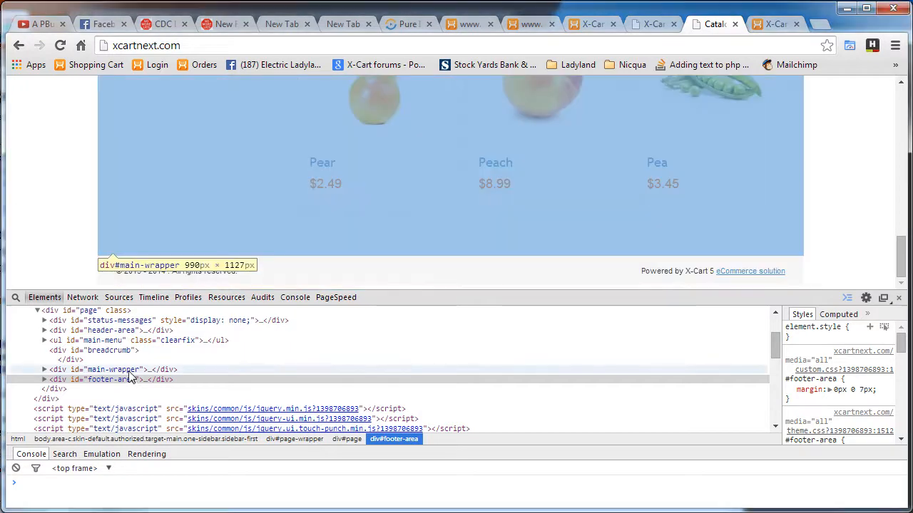
Step: Select and expand div#main-wrapper to reach the #content column
{"action": "left_click", "coordinate": [107, 369]}
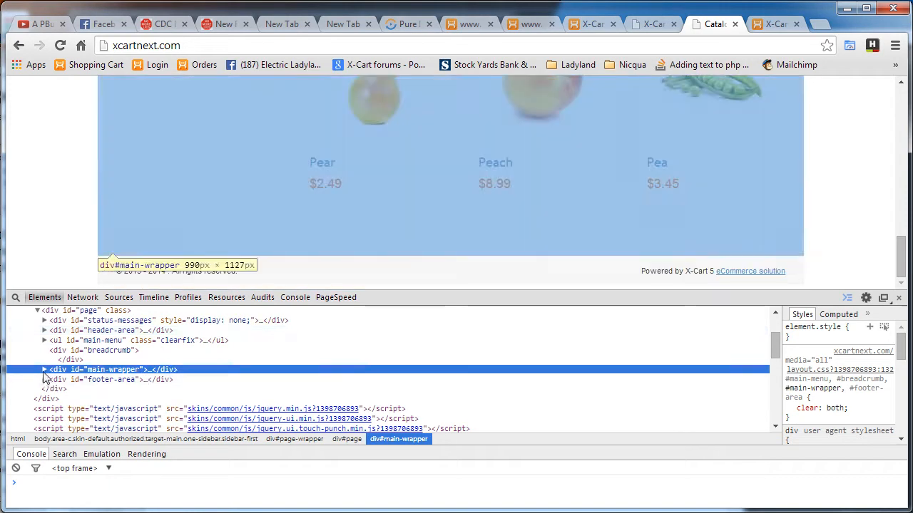
{"action": "left_click", "coordinate": [43, 369]}
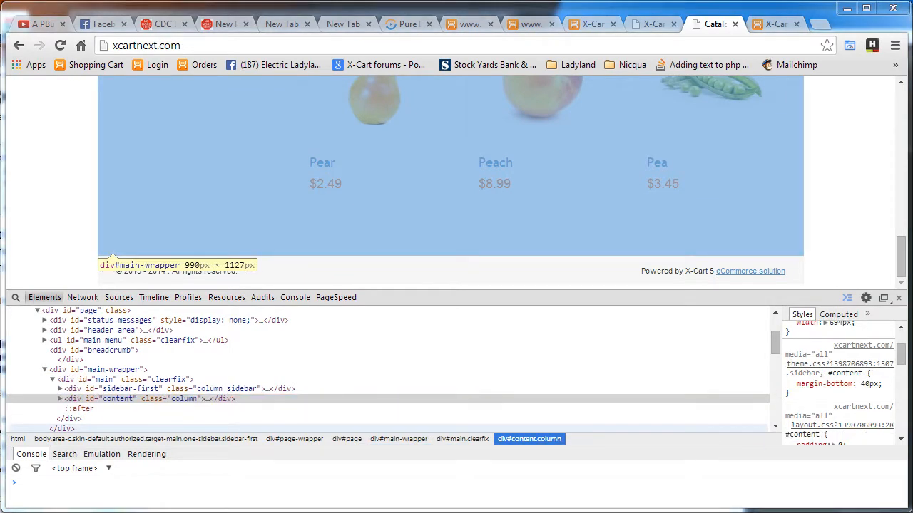
Step: Change the #content column's margin-bottom from 40px to -20px in Styles
{"action": "double_click", "coordinate": [868, 383]}
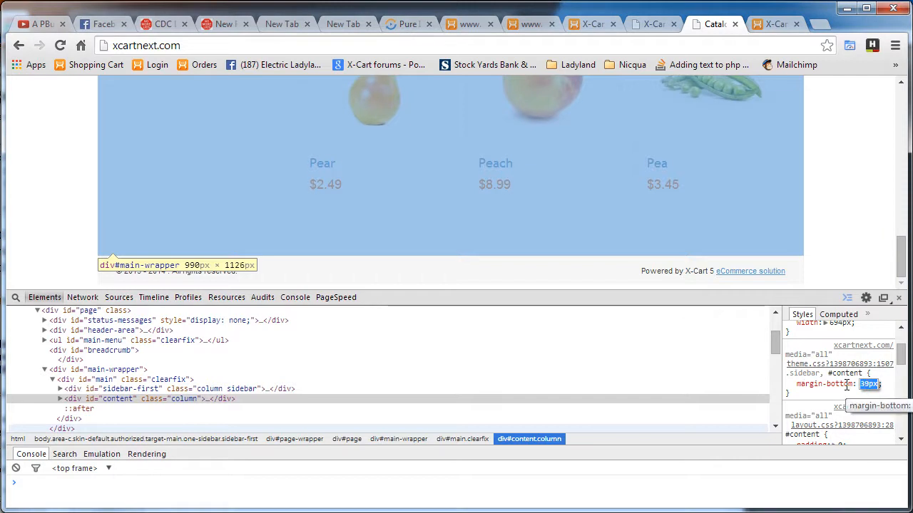
{"action": "type", "text": "13px"}
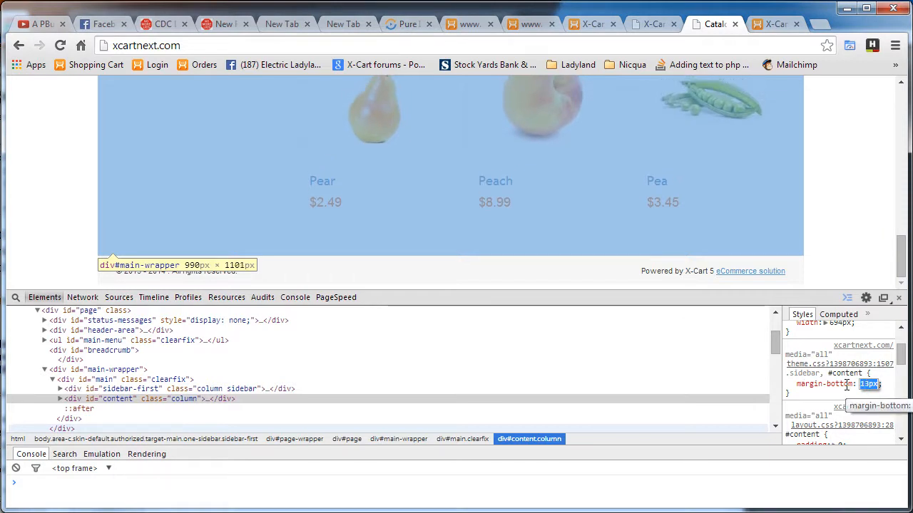
{"action": "type", "text": "-20px"}
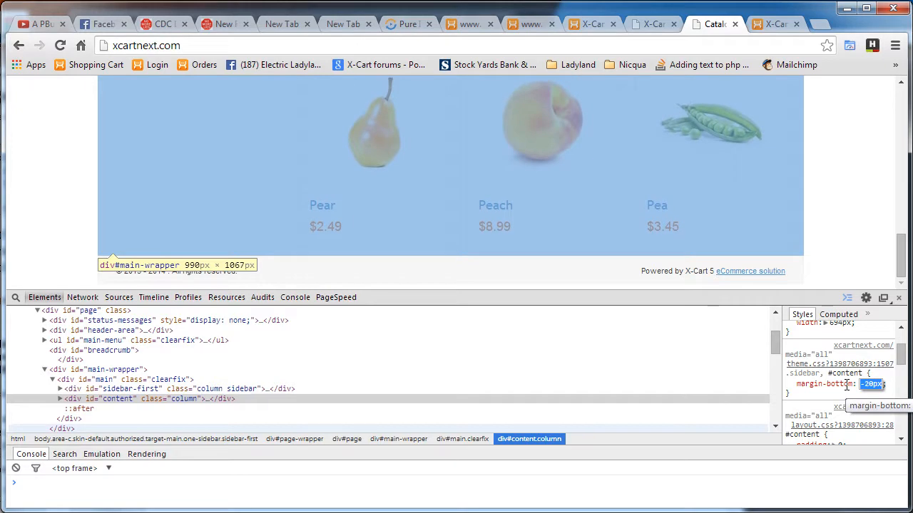
{"action": "mouse_move", "coordinate": [792, 350]}
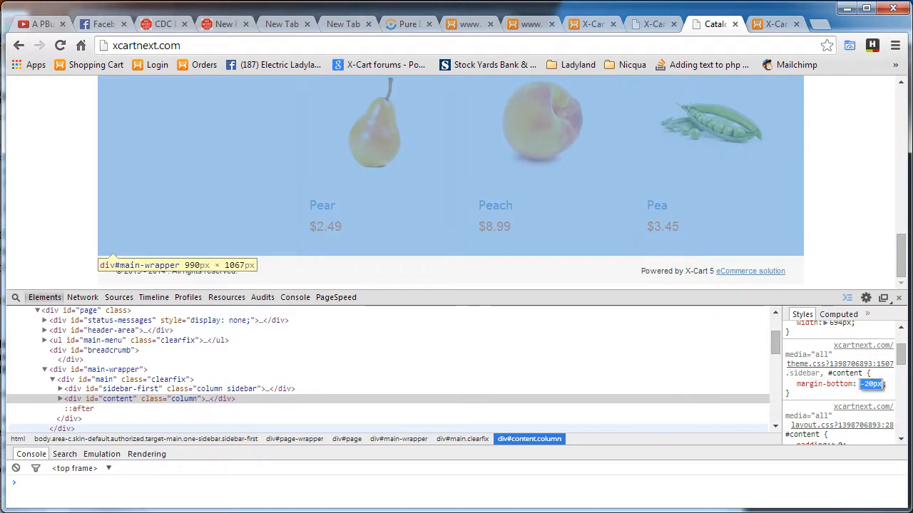
{"action": "mouse_move", "coordinate": [702, 431]}
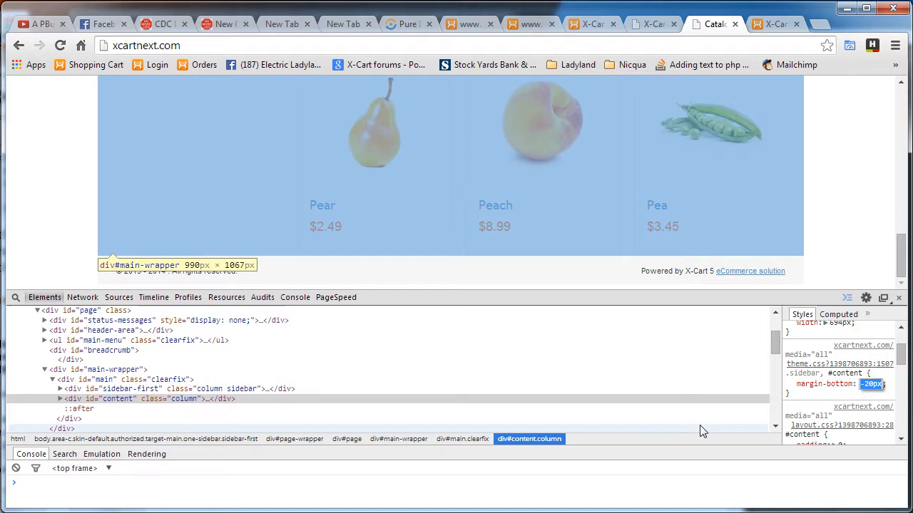